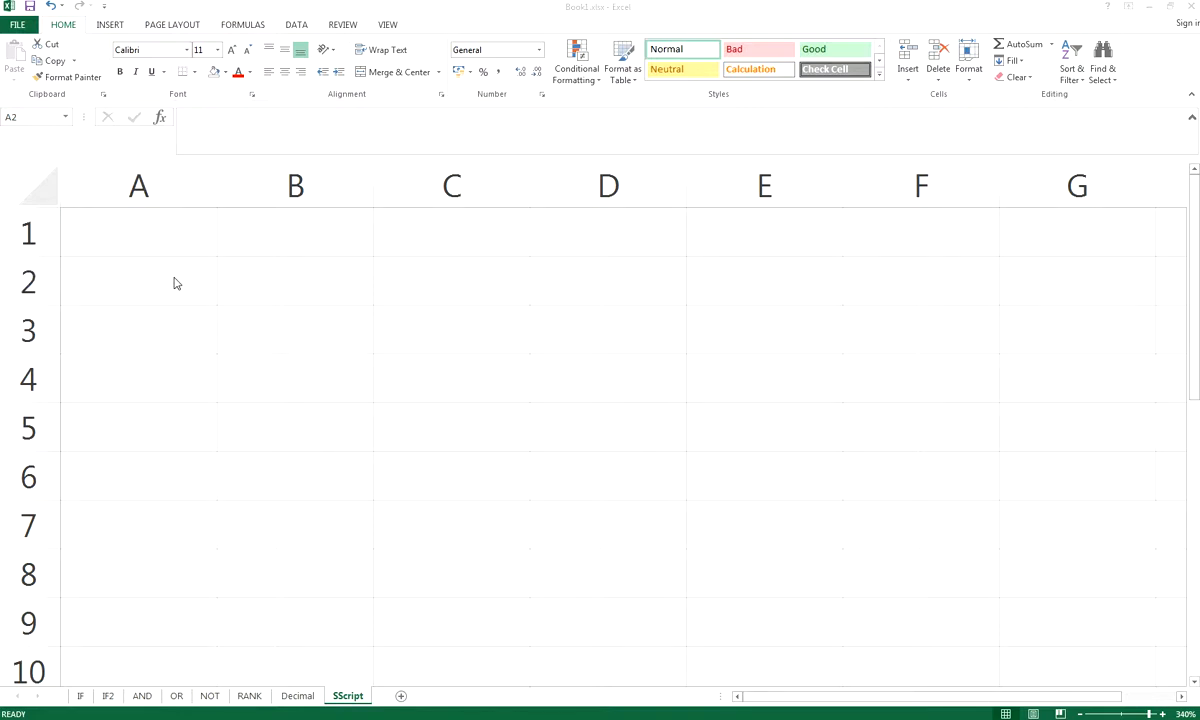
# Enter cm3 into cell A2
pyautogui.click(140, 280)
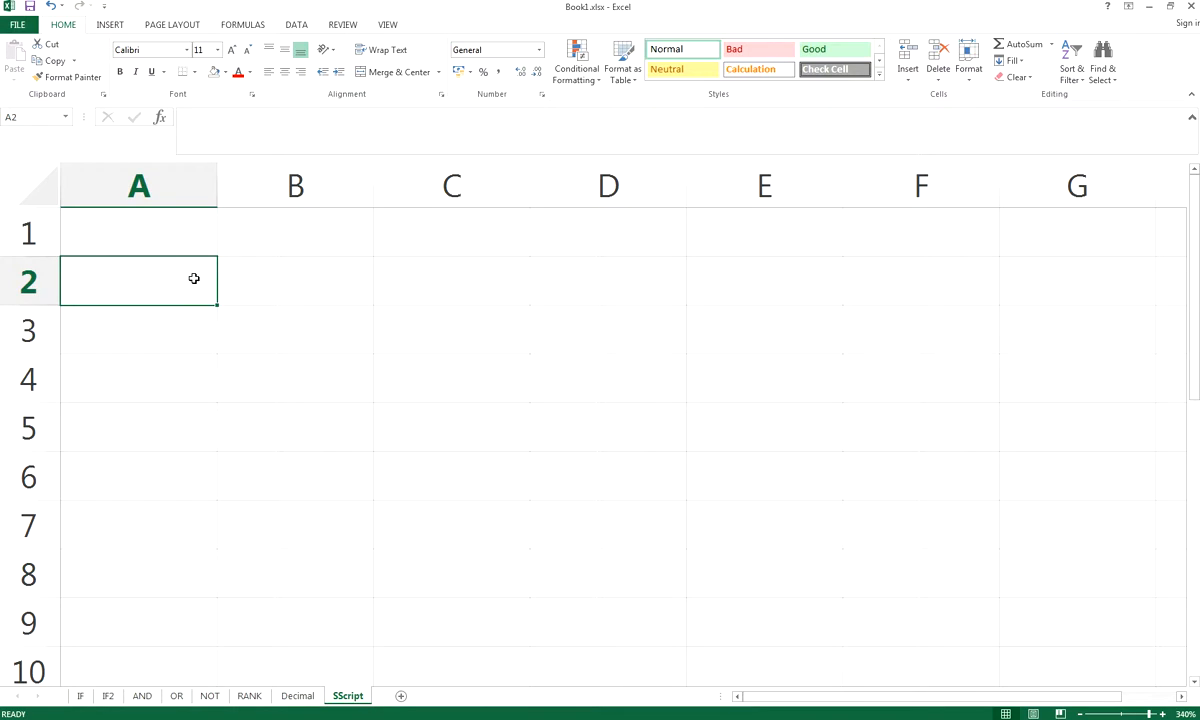
pyautogui.moveTo(200, 276)
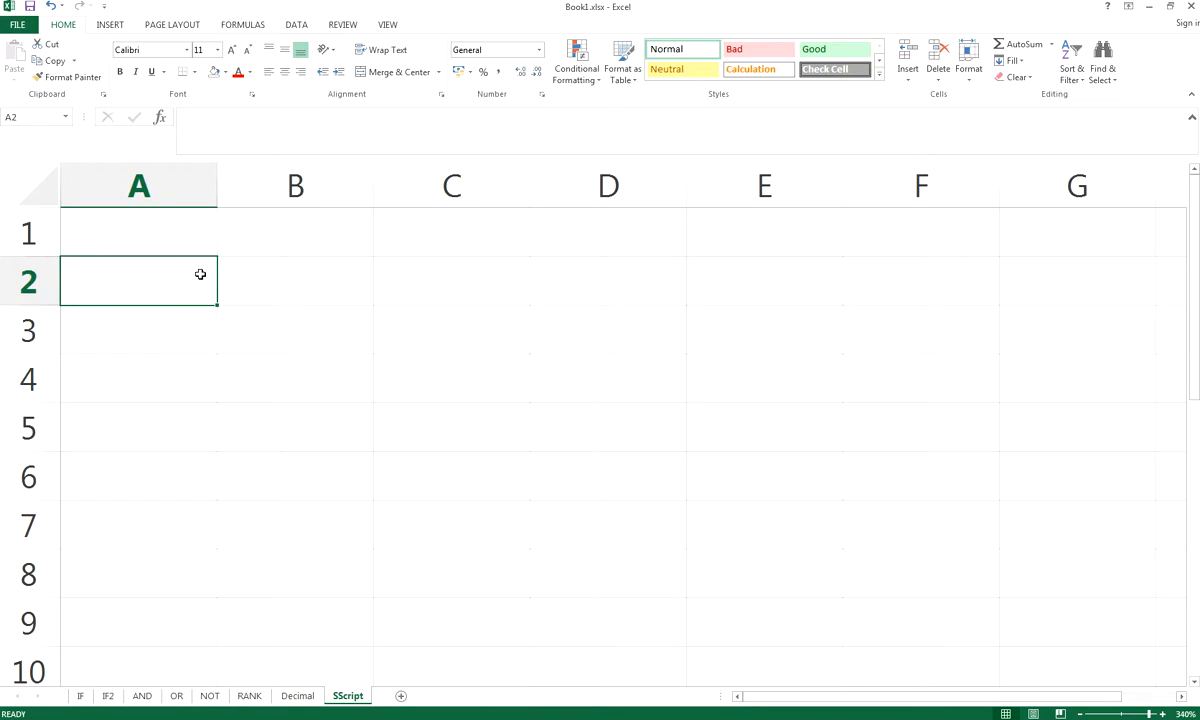
pyautogui.write('cm3')
pyautogui.click(138, 330)
pyautogui.write('H2O')
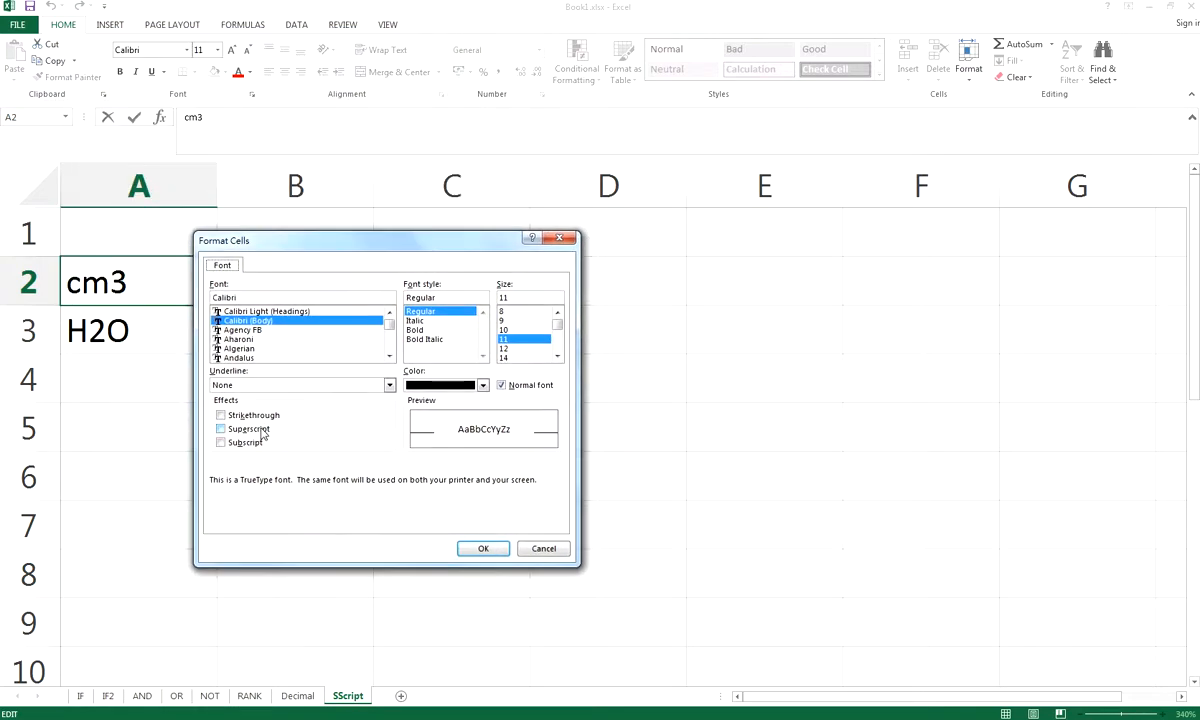
pyautogui.moveTo(268, 436)
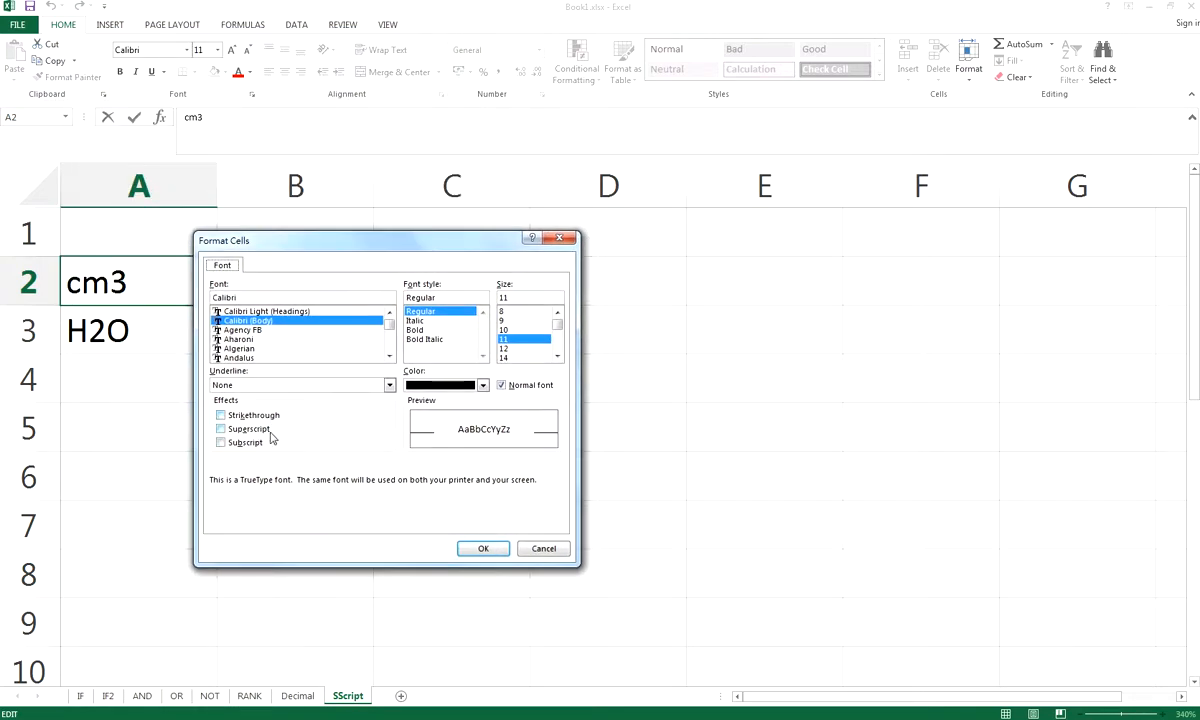
# Apply Superscript to the 3 so A2 reads cm³, then select A3
pyautogui.click(220, 428)
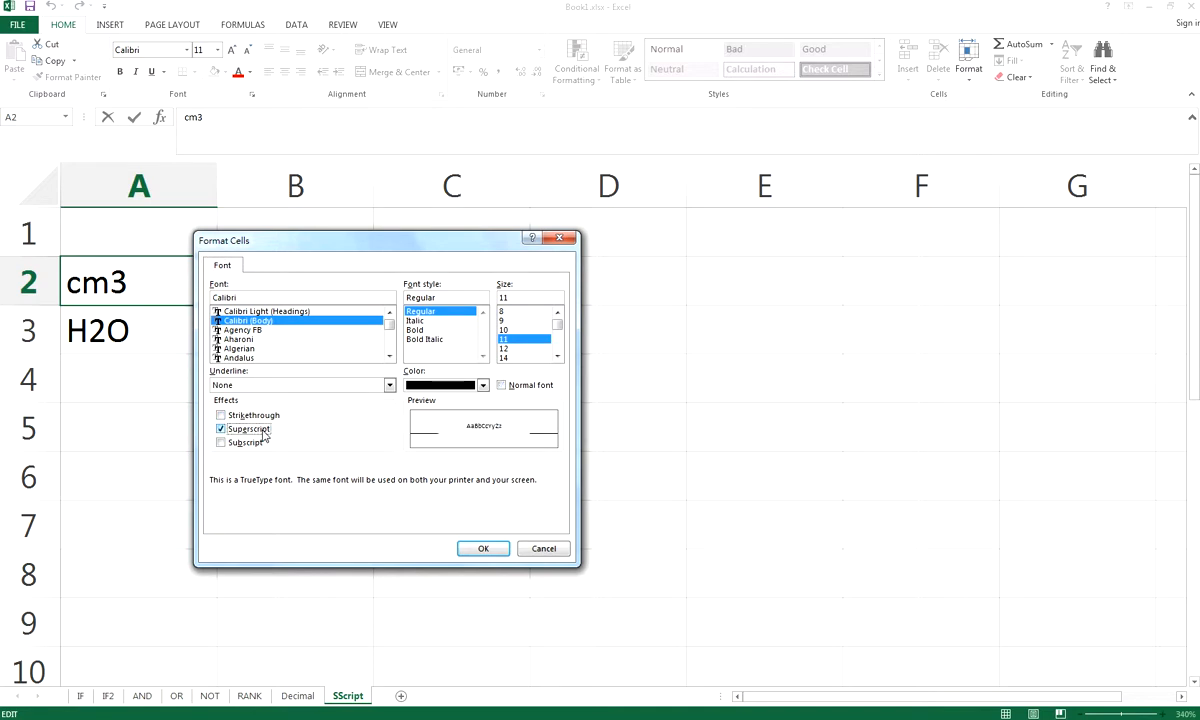
pyautogui.click(484, 548)
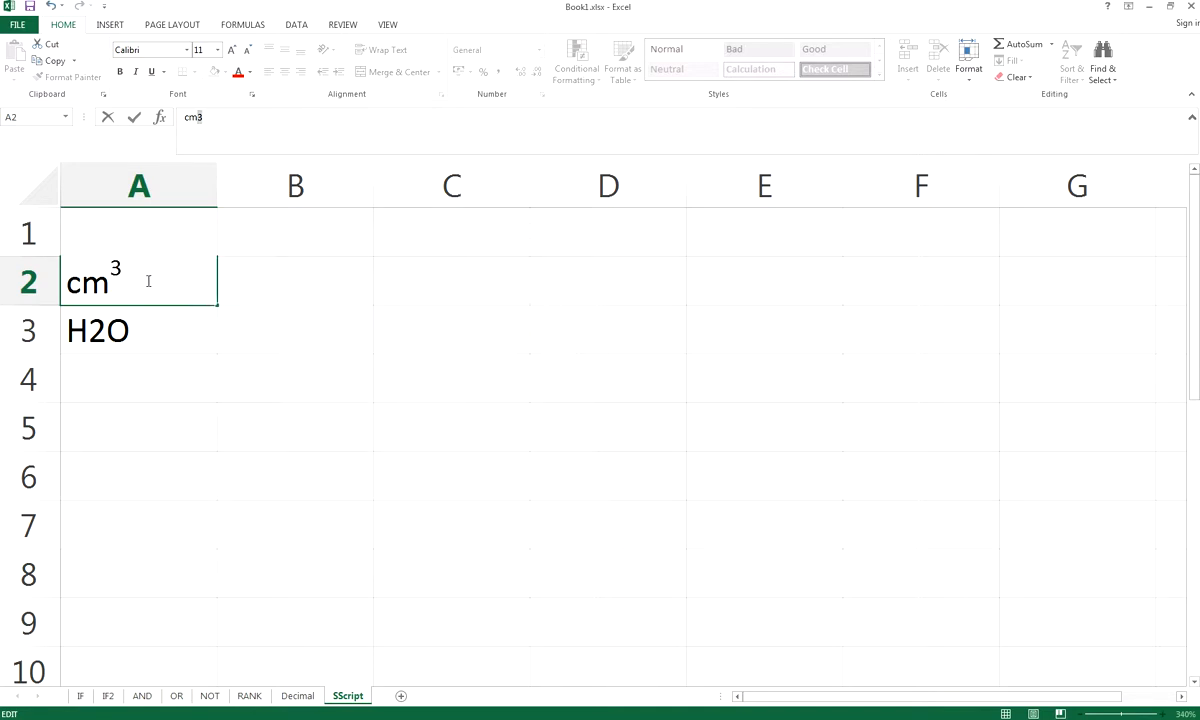
pyautogui.click(140, 336)
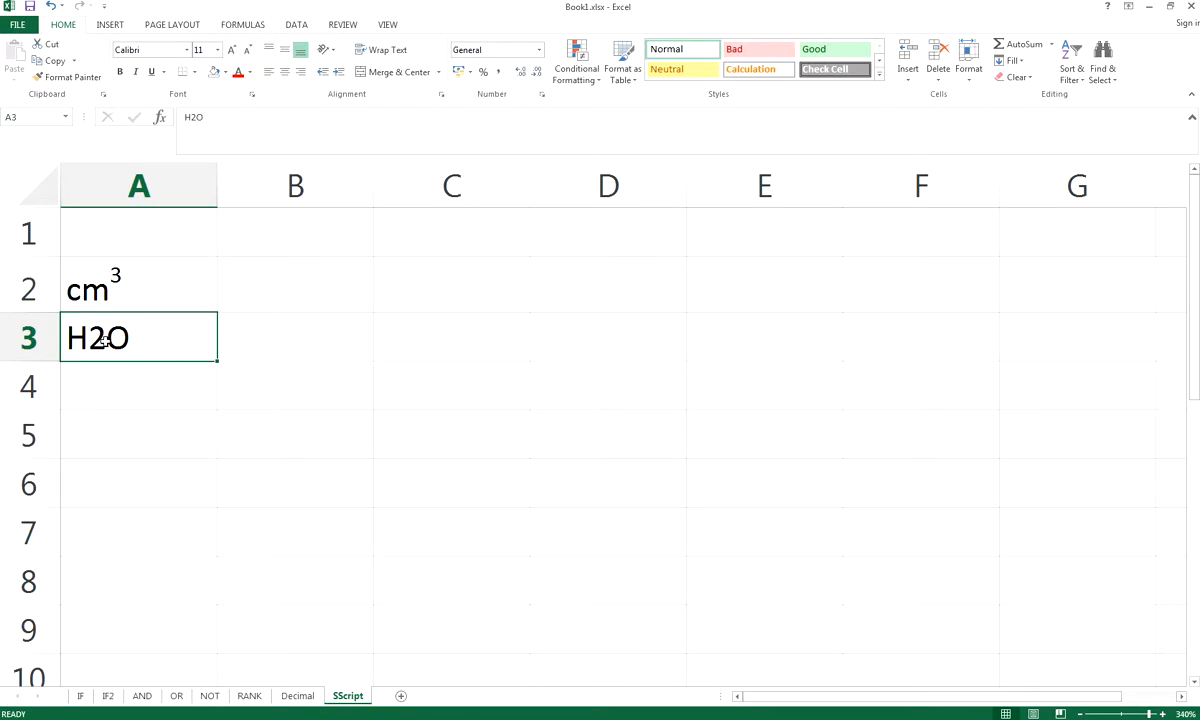
# Apply Subscript to the 2 in H2O via Format Cells so A3 reads H₂O
pyautogui.rightClick(96, 336)
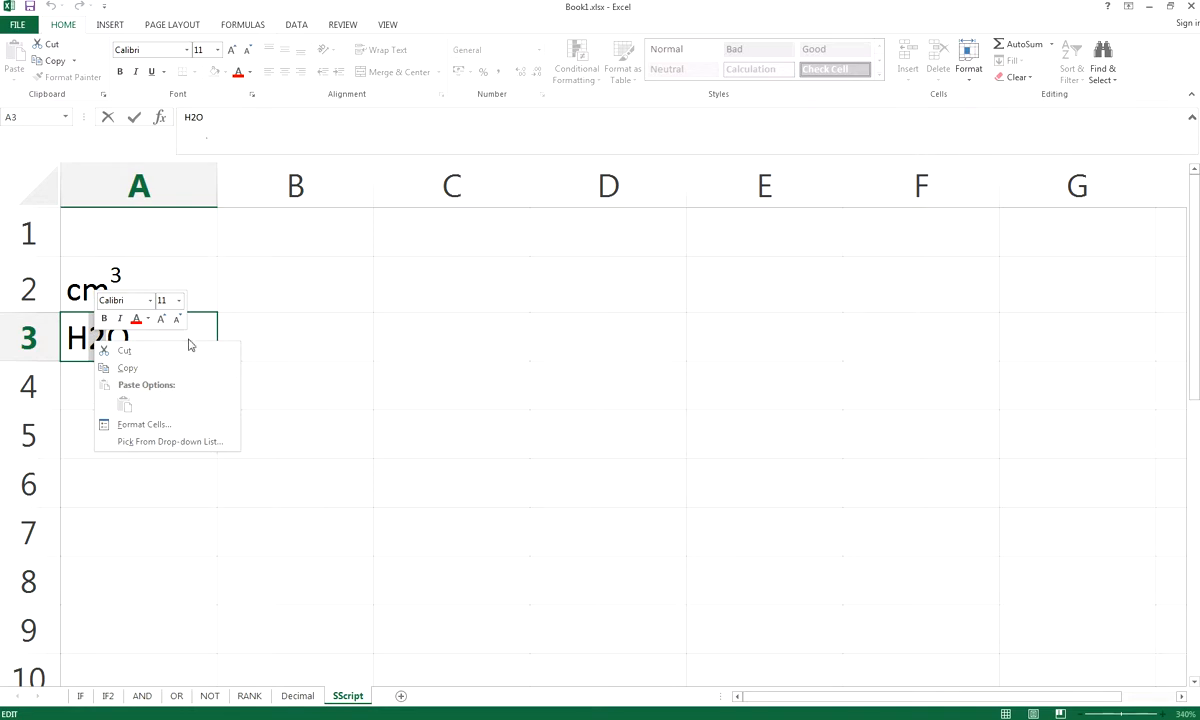
pyautogui.click(144, 424)
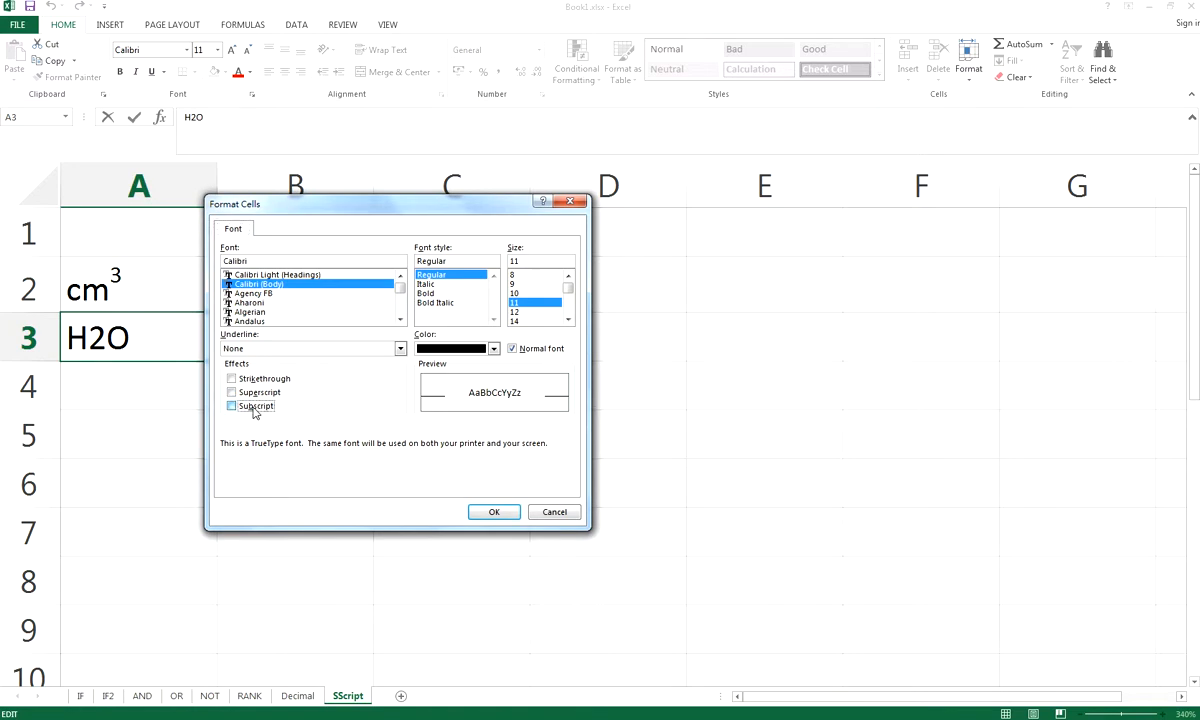
pyautogui.click(232, 404)
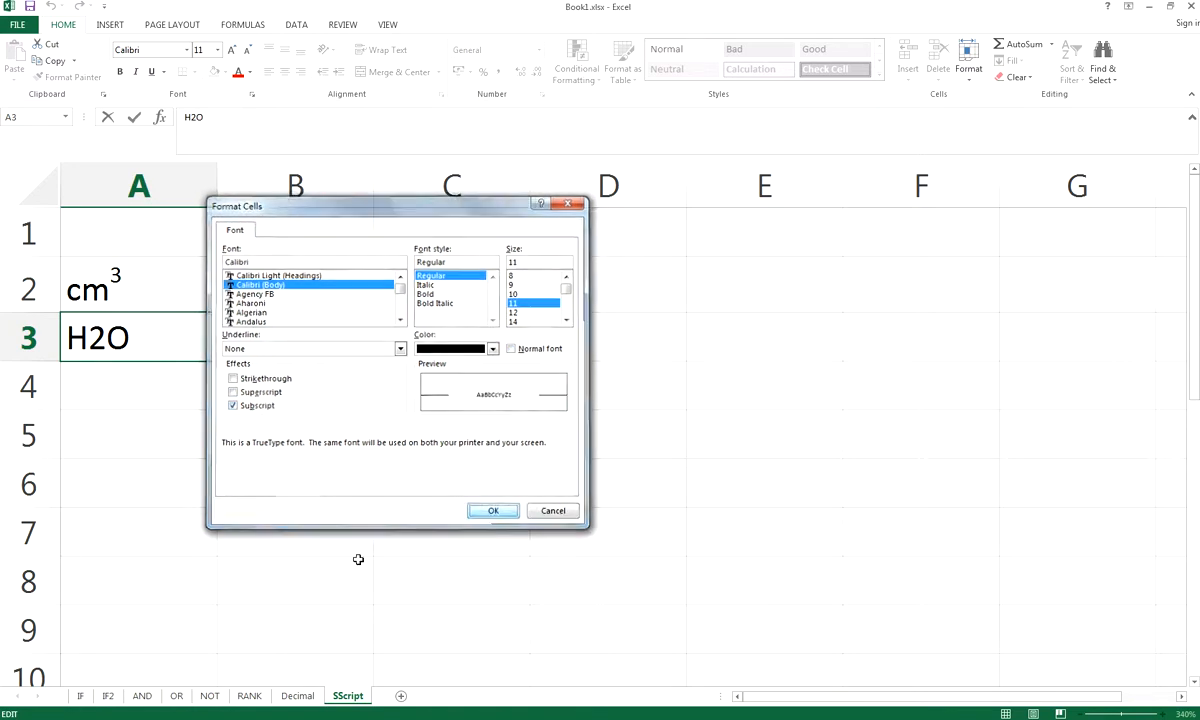
pyautogui.click(492, 510)
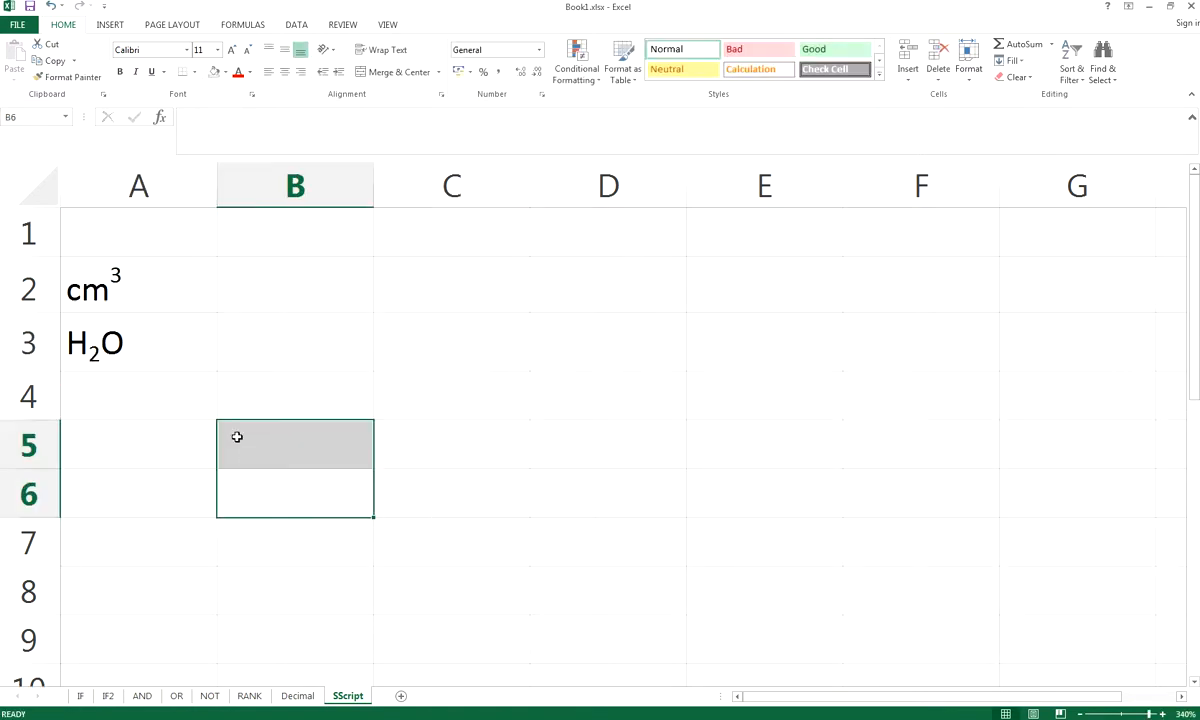
pyautogui.click(294, 342)
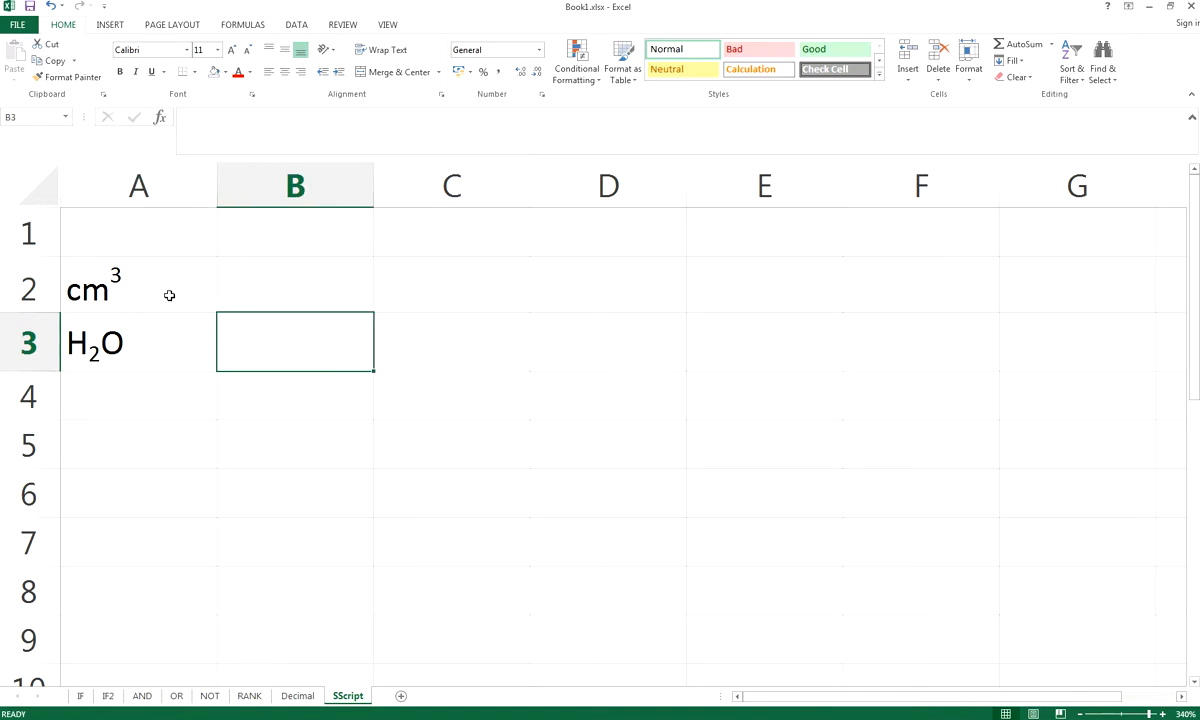
pyautogui.click(138, 342)
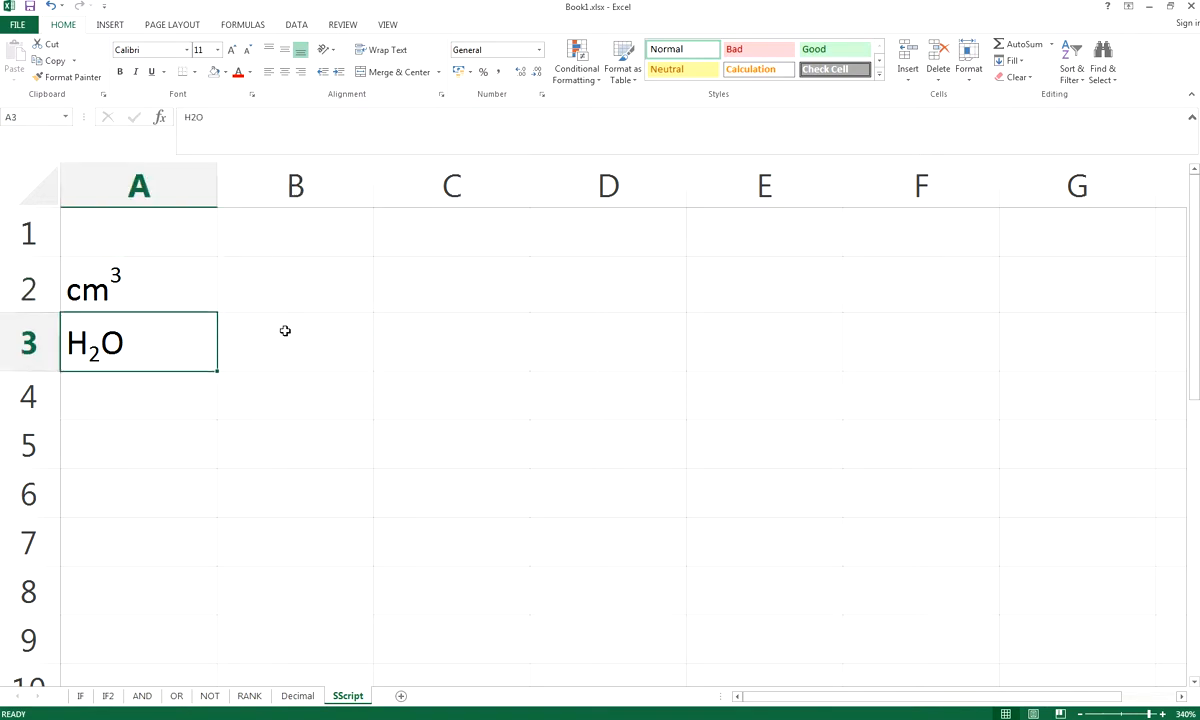
pyautogui.click(296, 342)
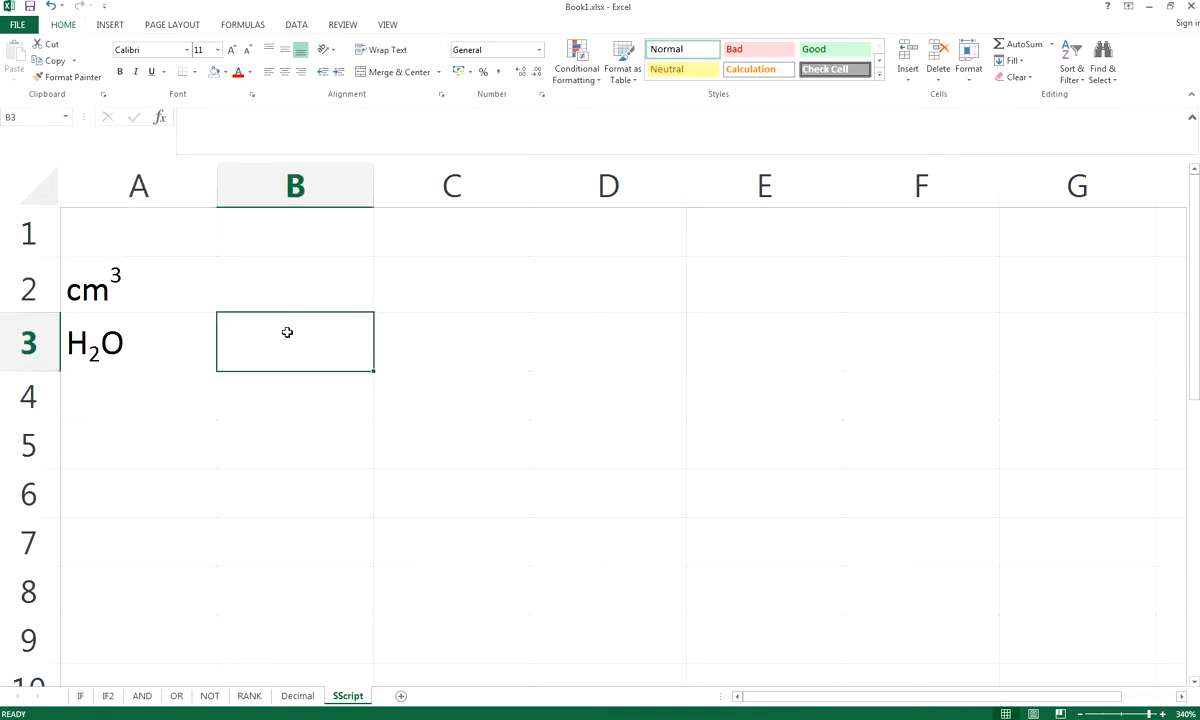
pyautogui.moveTo(296, 288)
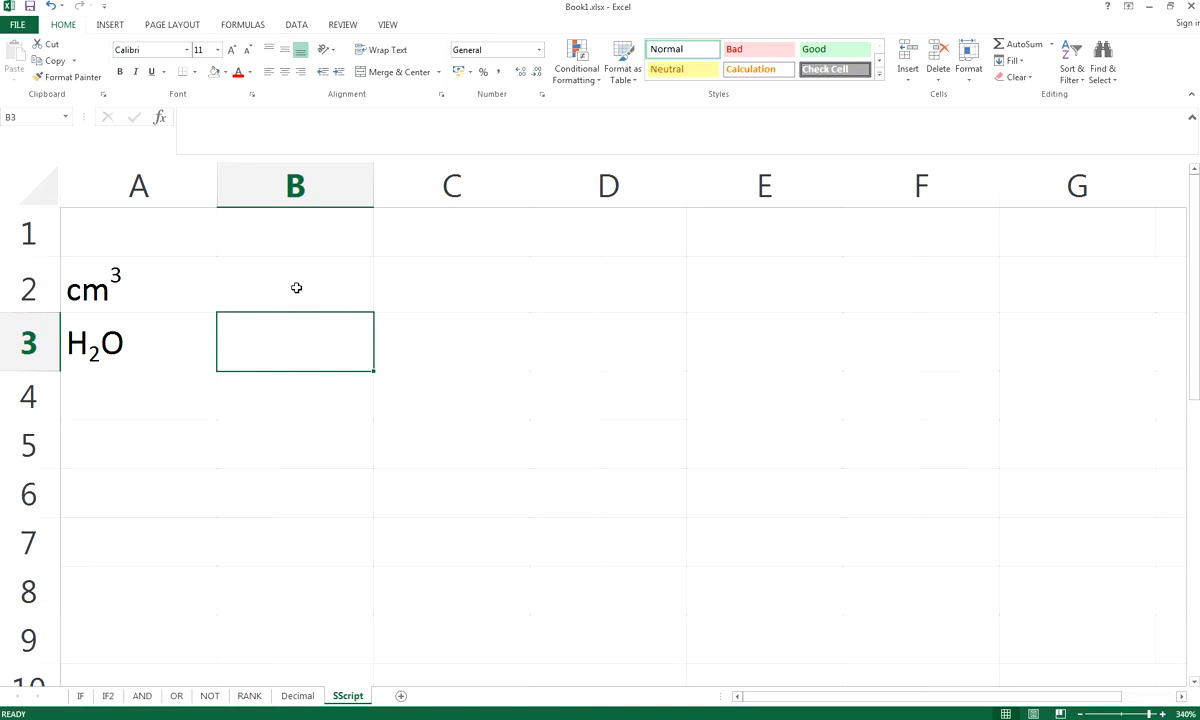